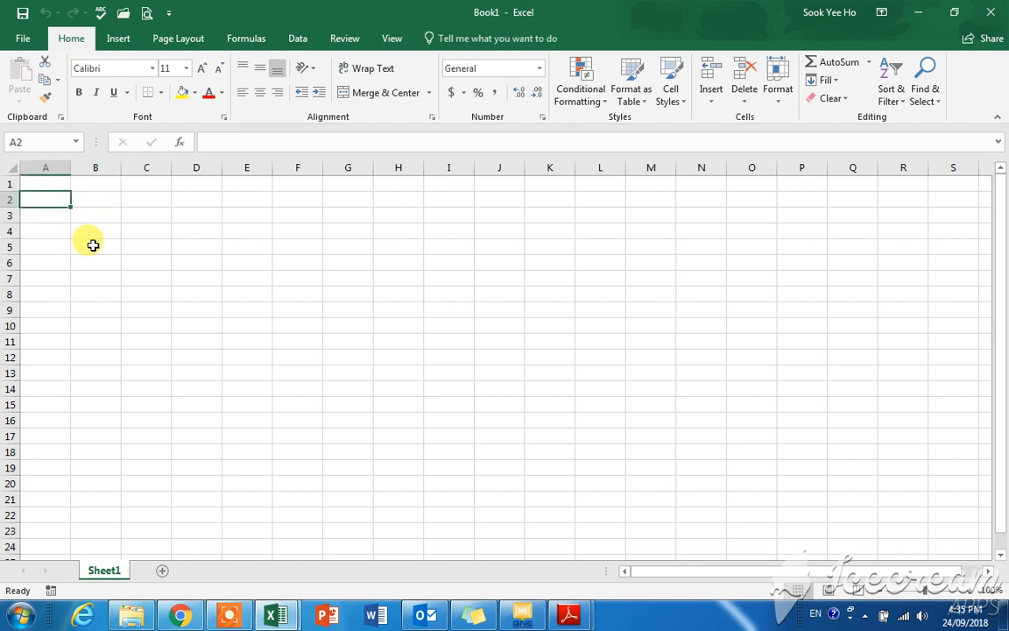
mouse_move(156, 250)
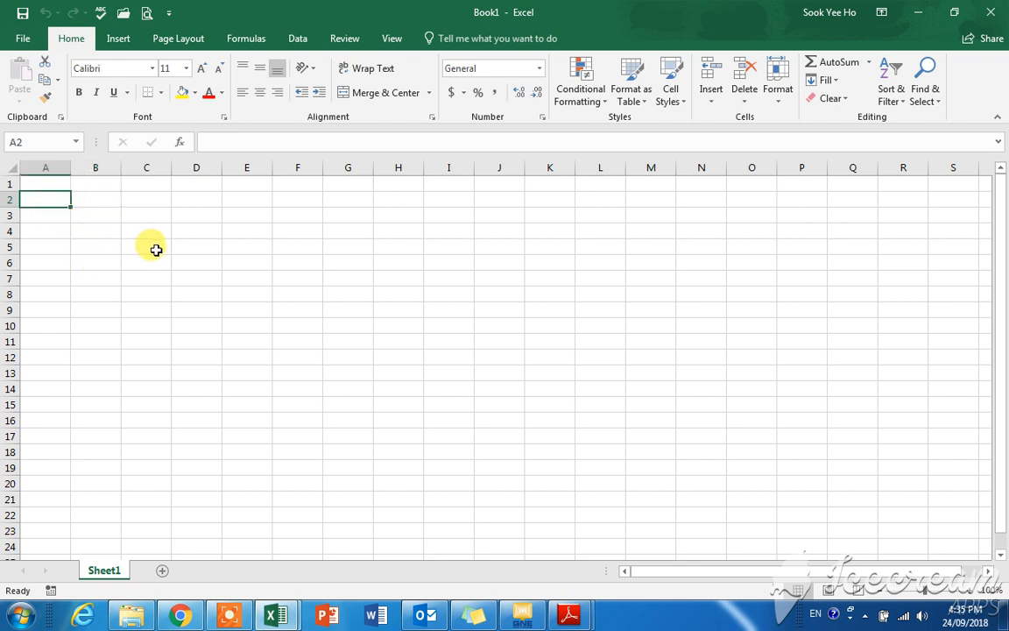
mouse_move(61, 185)
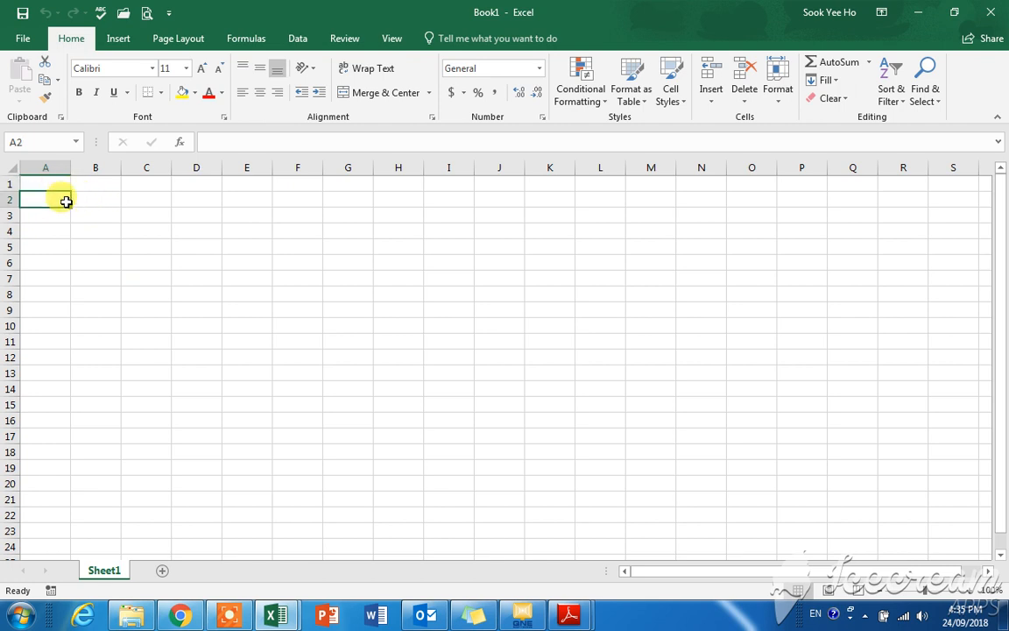
Step: Enter 'ABC' as sample text and put an outside border around A10:H17
type("ABC")
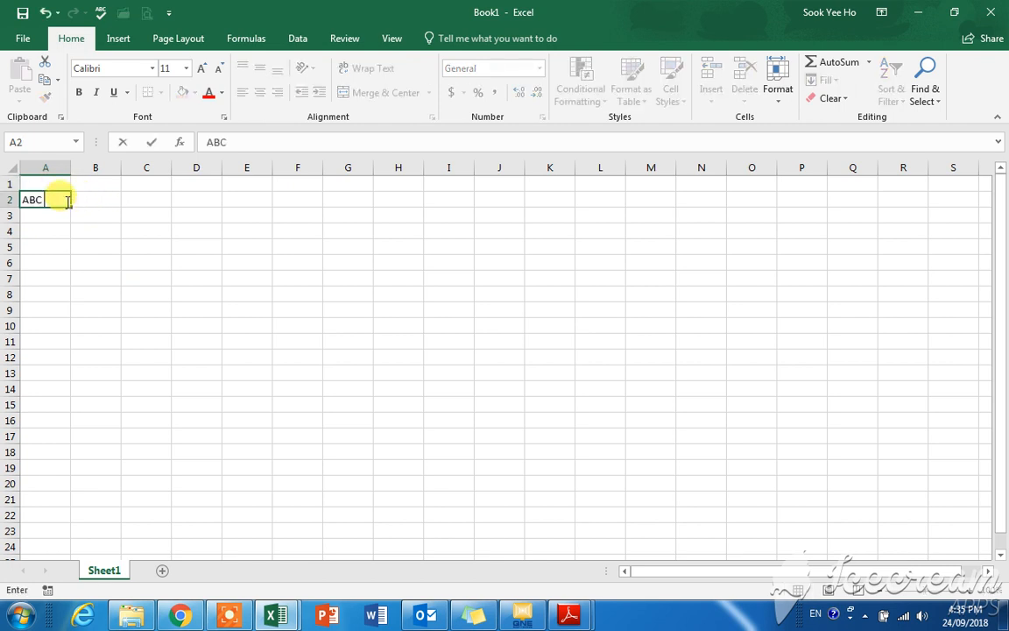
key("enter")
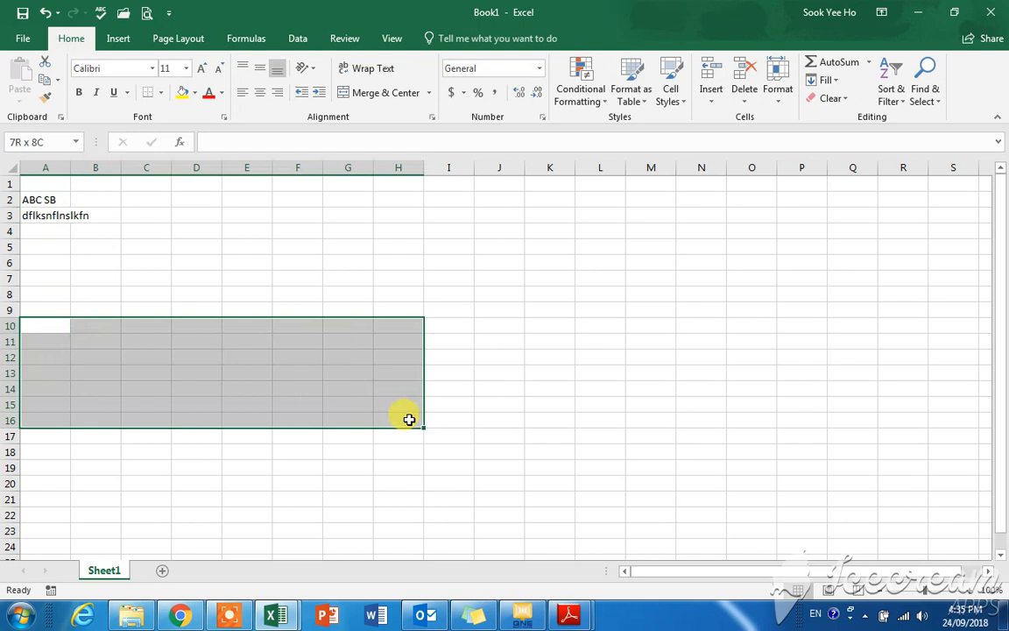
left_click(158, 92)
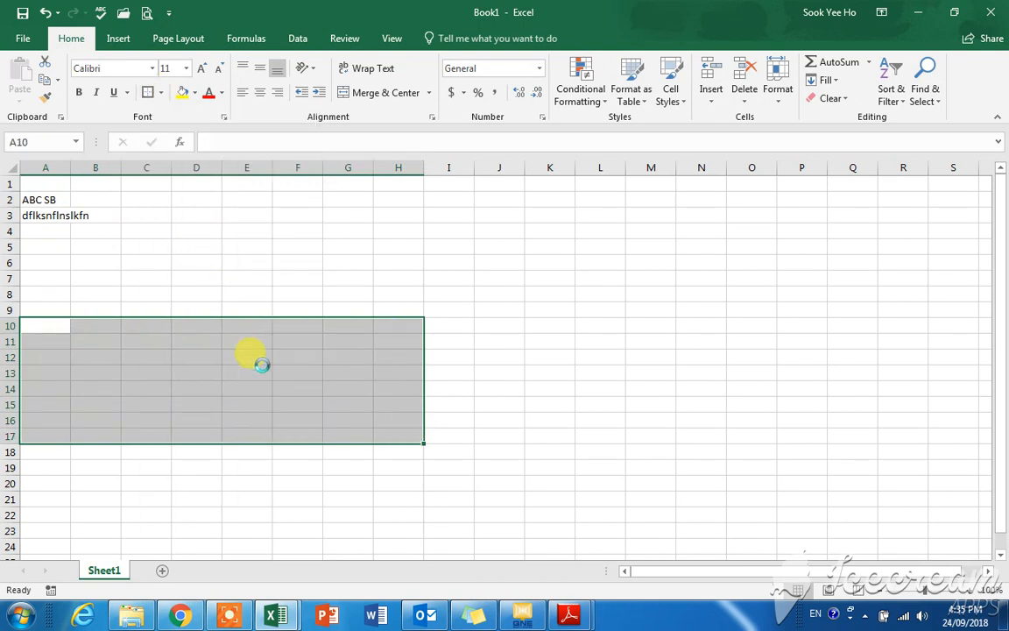
left_click(246, 357)
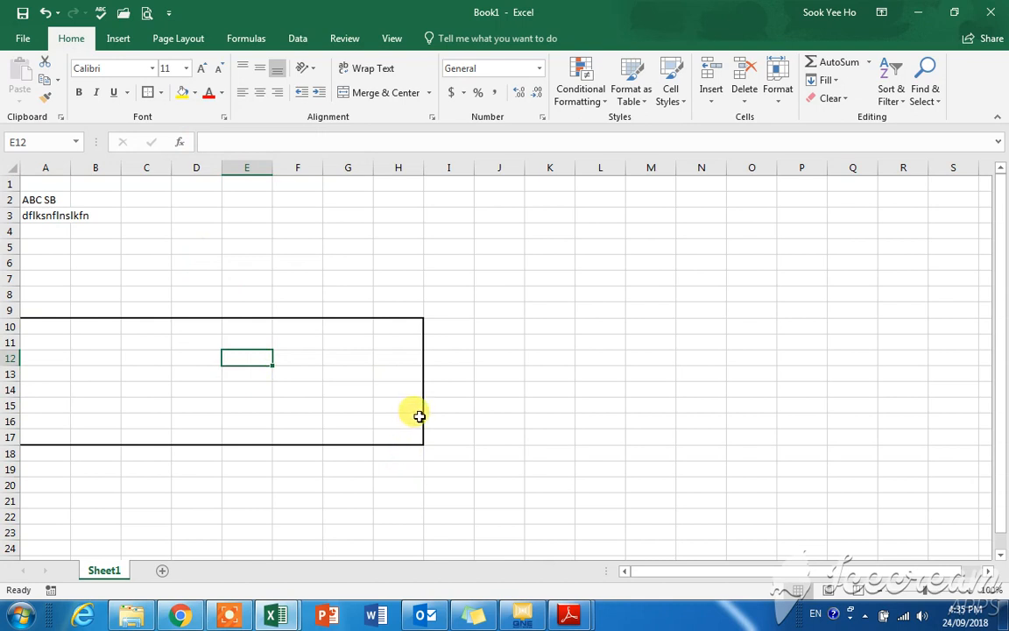
mouse_move(243, 207)
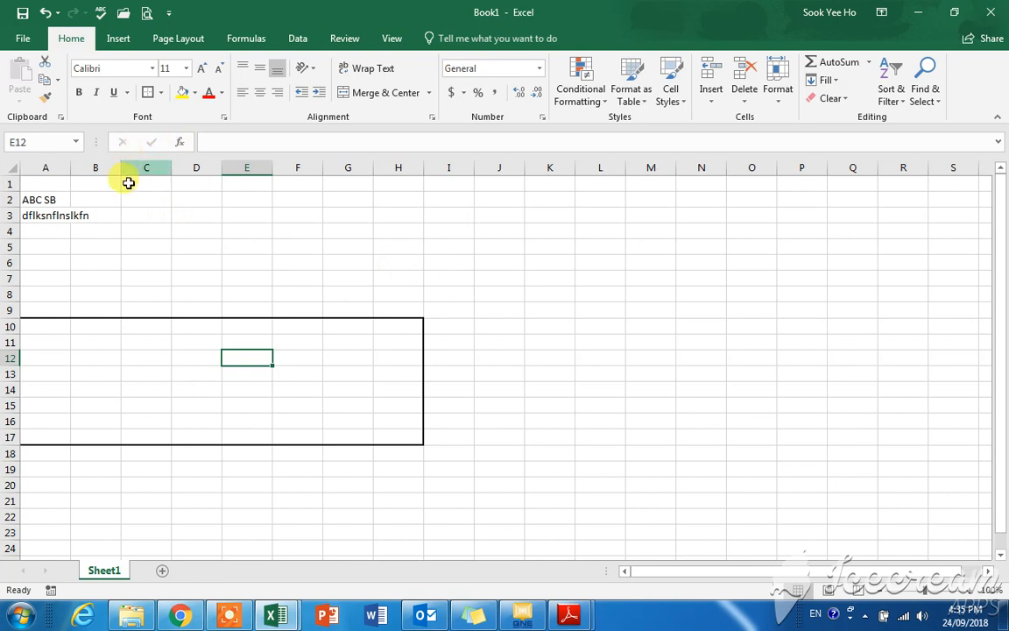
mouse_move(23, 38)
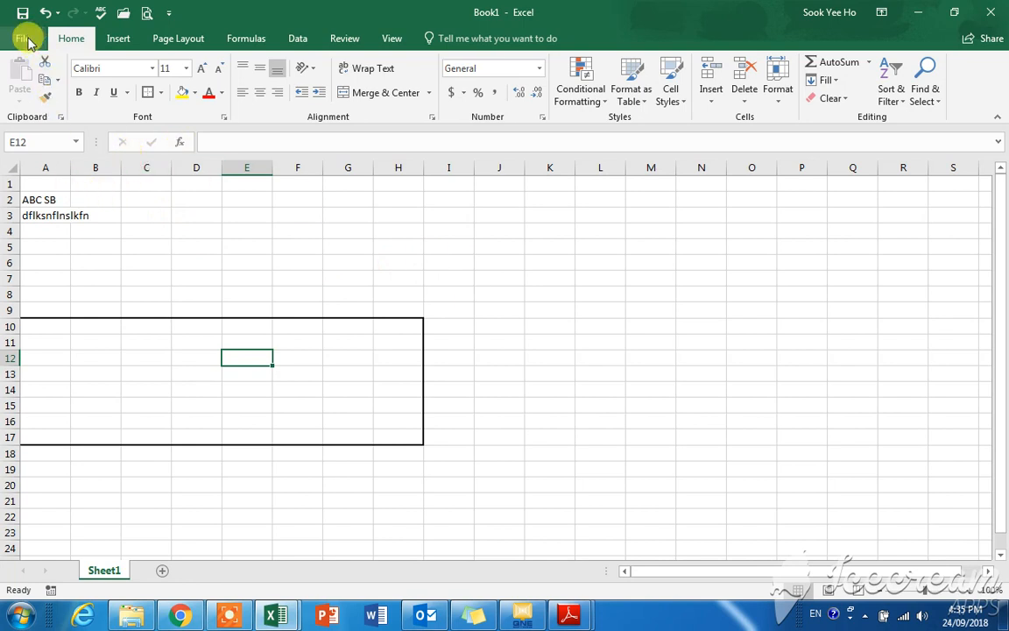
Step: Search the new-workbook online templates for 'quotation'
left_click(27, 37)
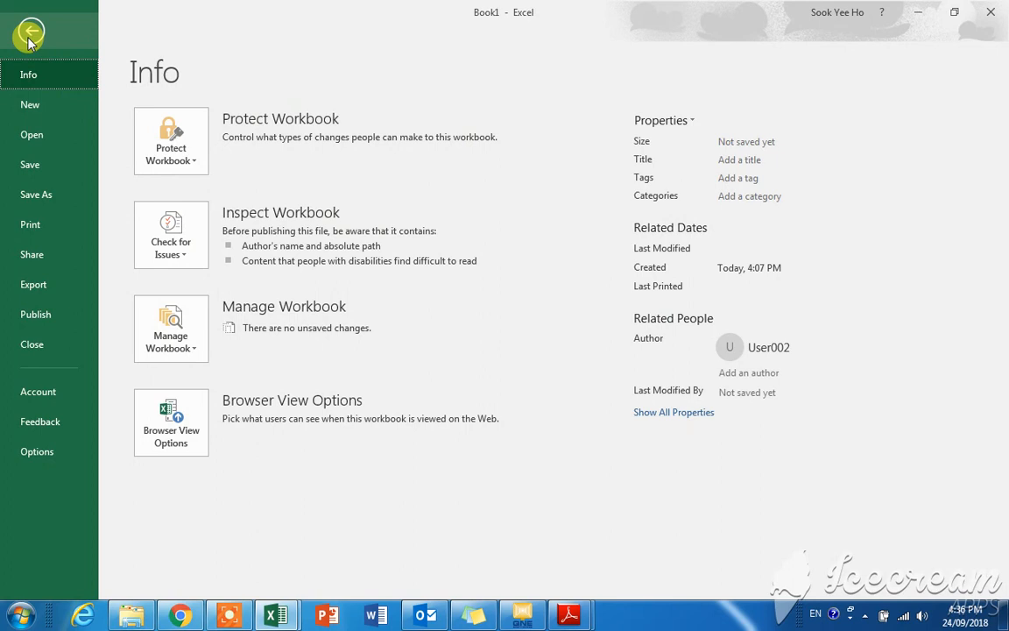
mouse_move(35, 105)
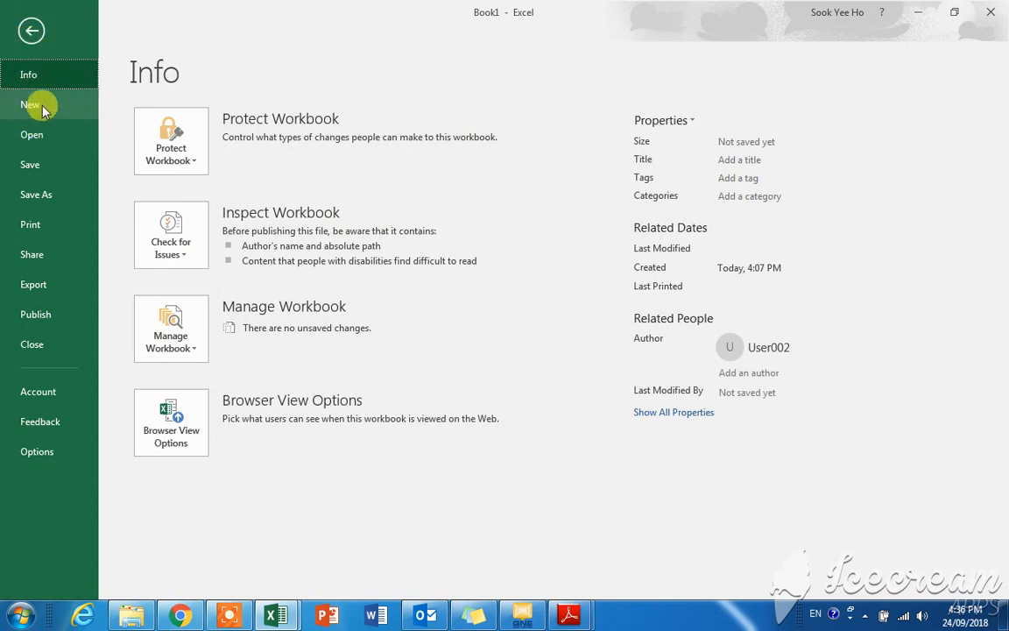
left_click(30, 105)
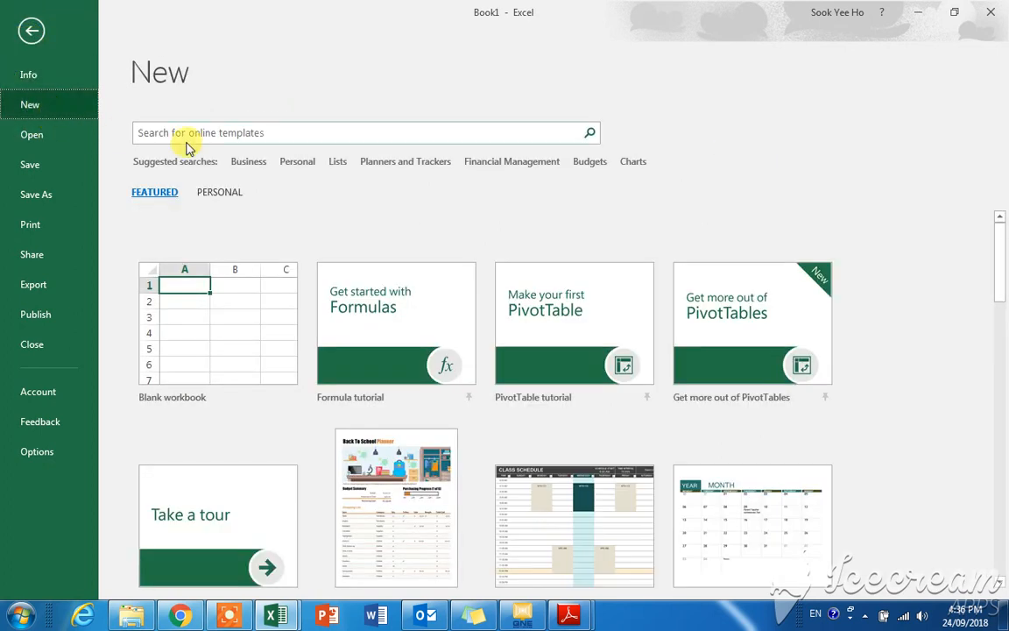
type("qu")
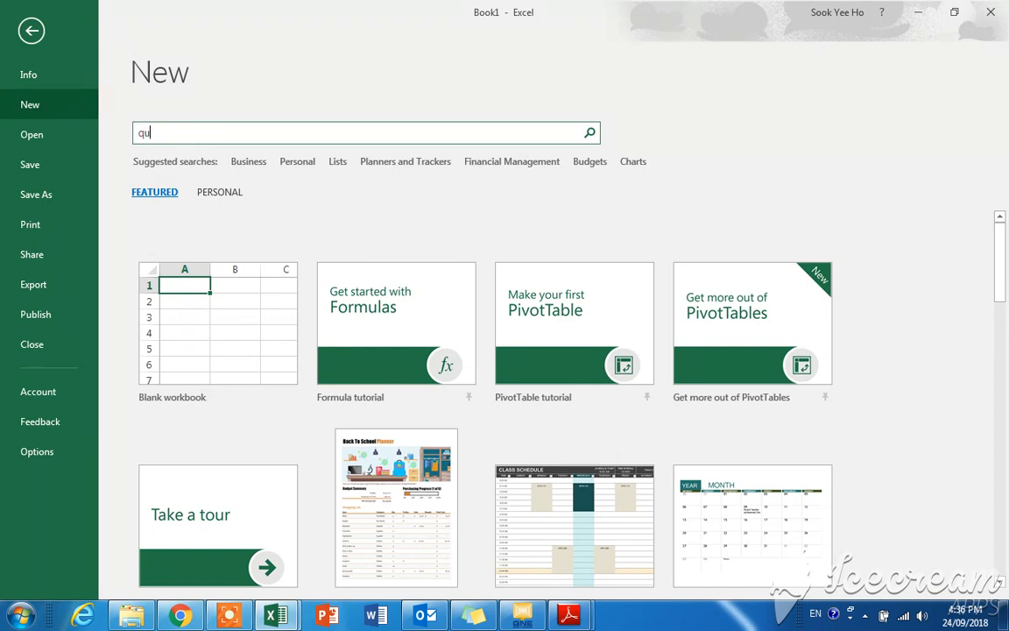
type("otation")
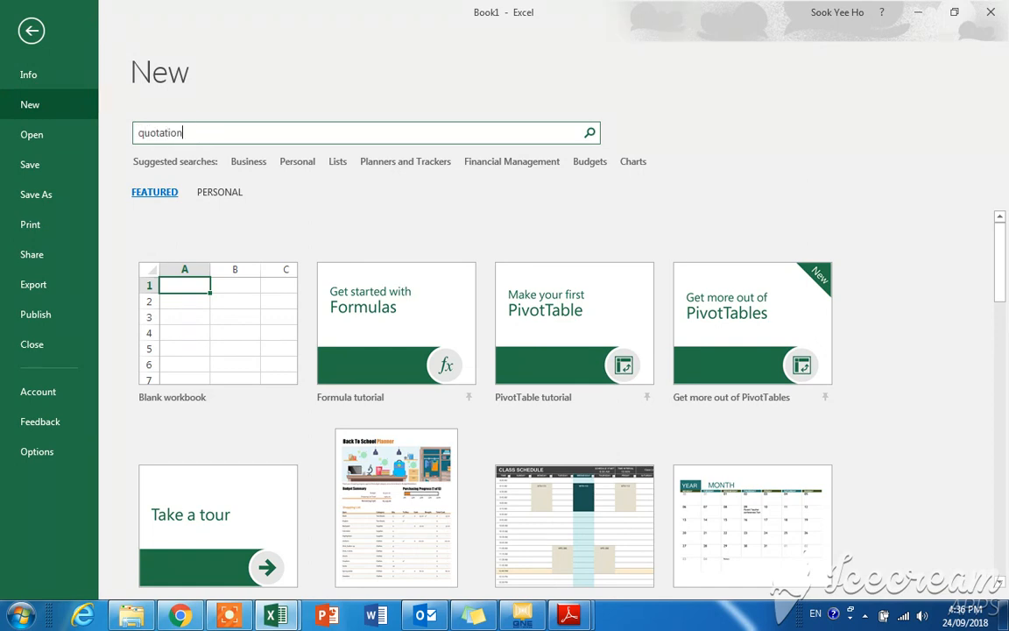
left_click(590, 132)
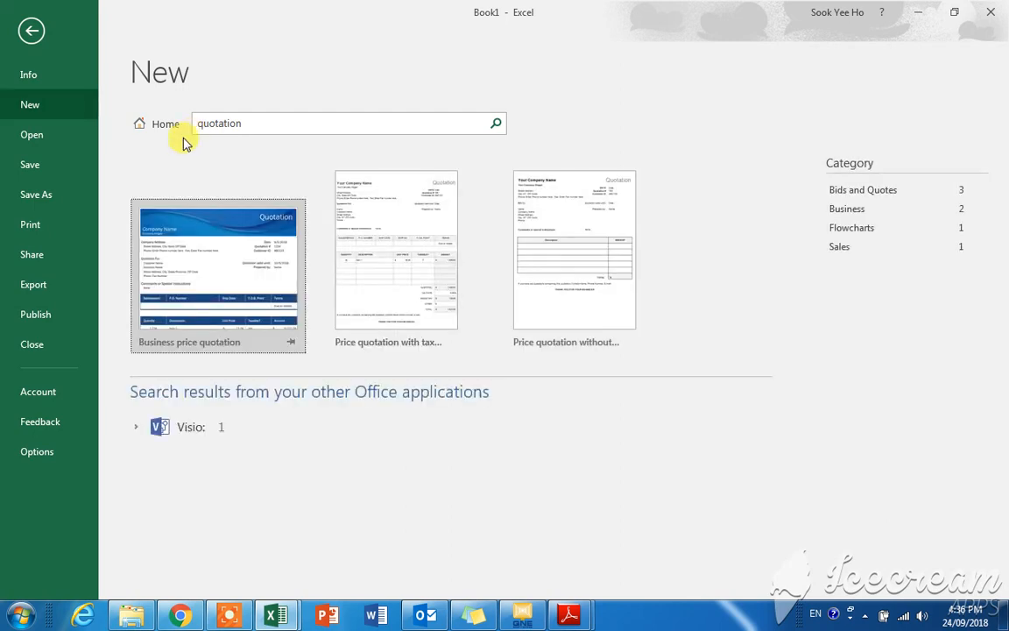
mouse_move(123, 287)
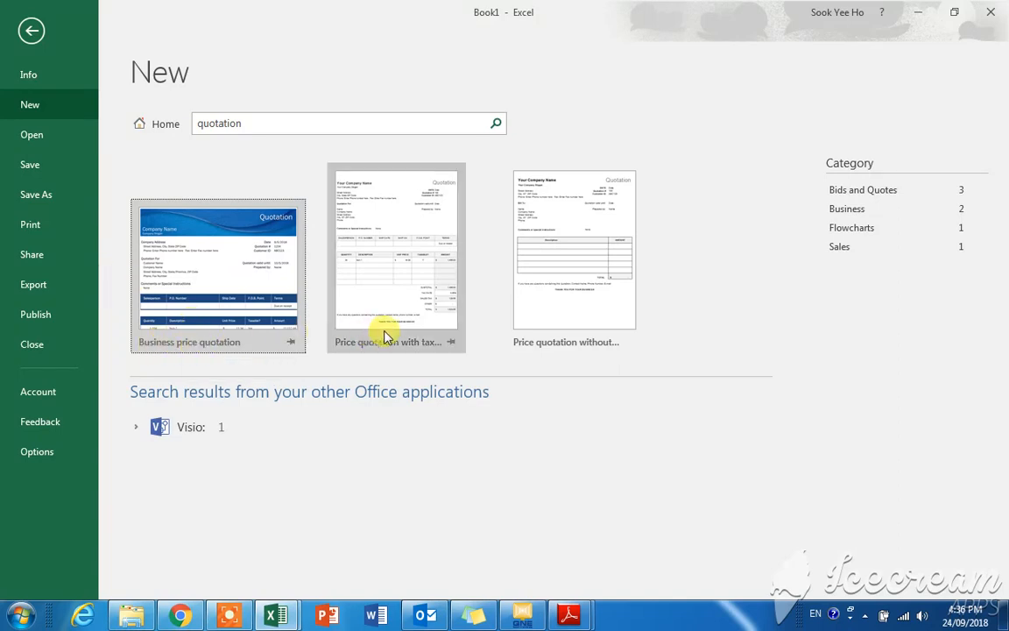
mouse_move(434, 355)
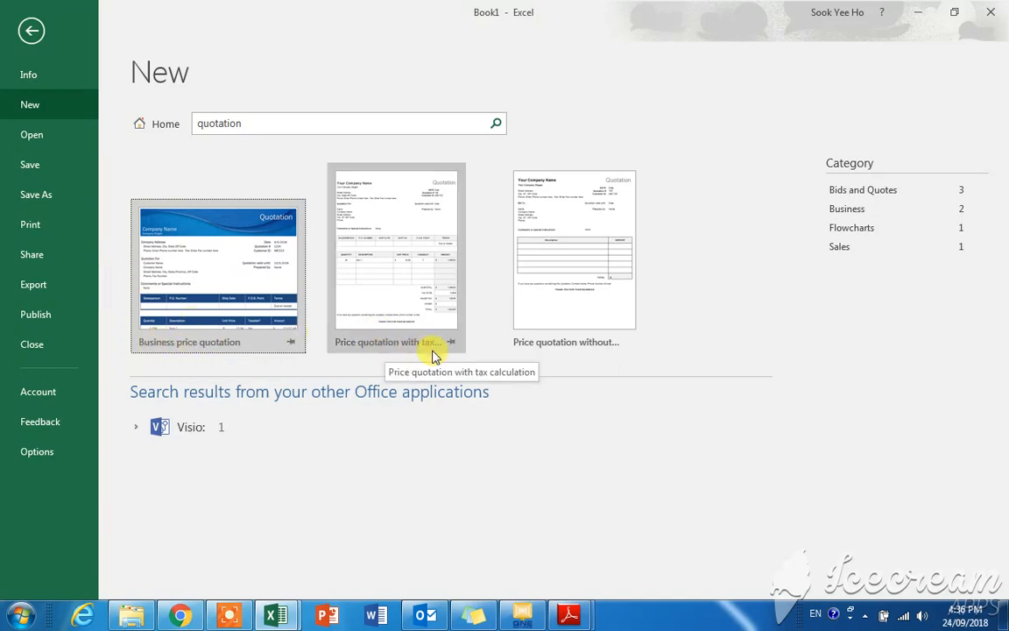
mouse_move(399, 293)
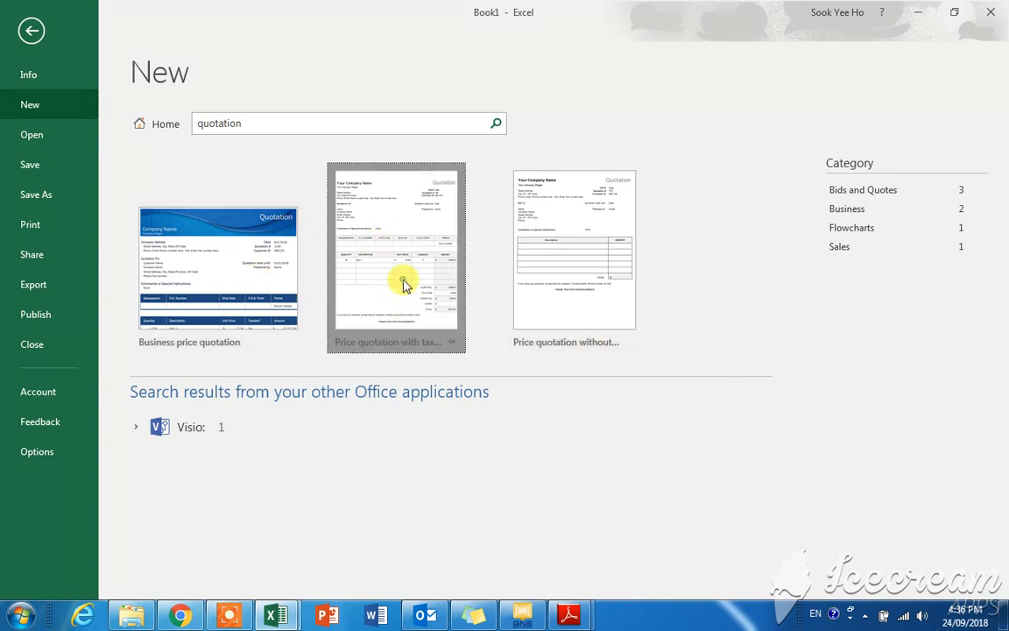
Step: Preview the 'Price quotation with tax calculation' template
left_click(396, 257)
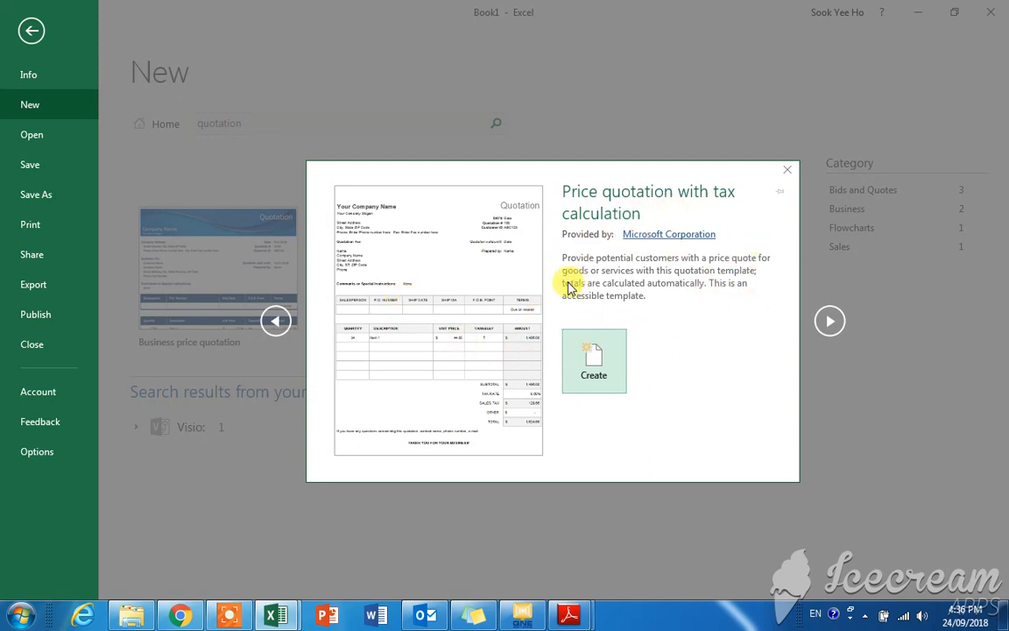
mouse_move(594, 361)
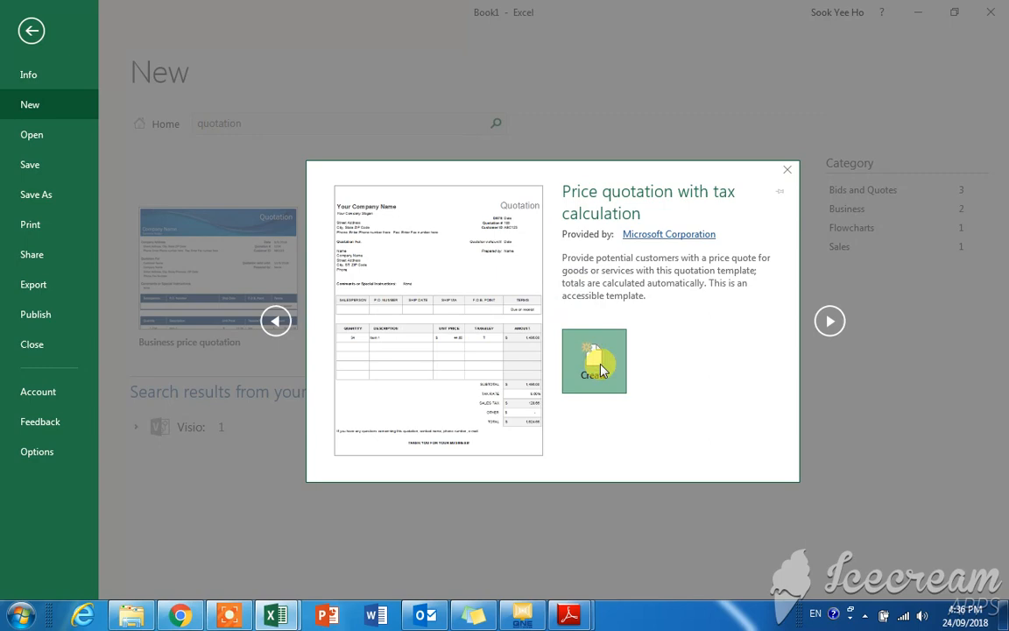
Step: Create a new workbook from the previewed price quotation template
left_click(594, 360)
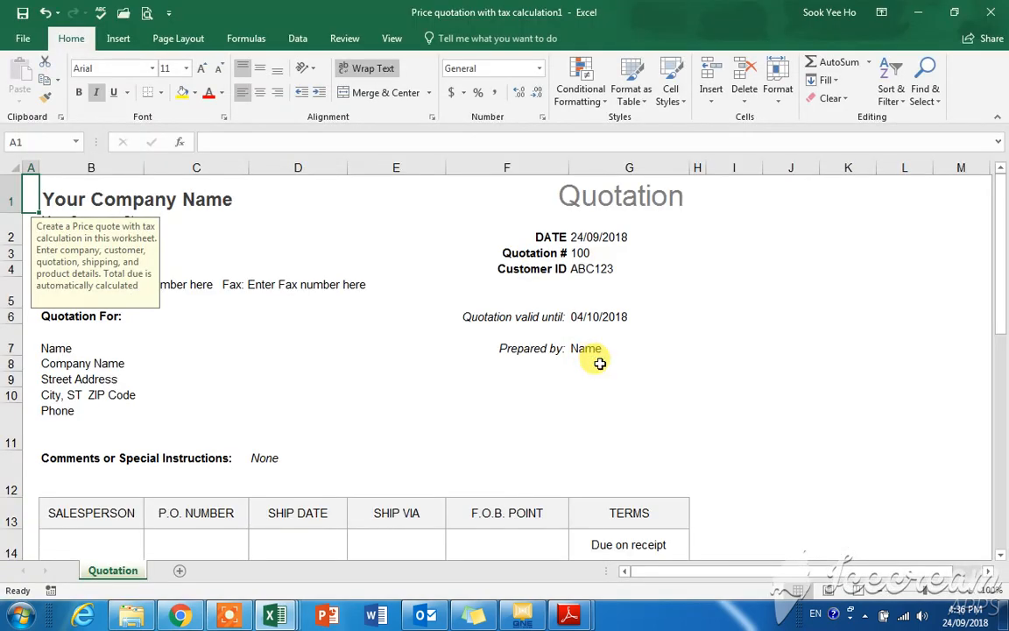
left_click(629, 316)
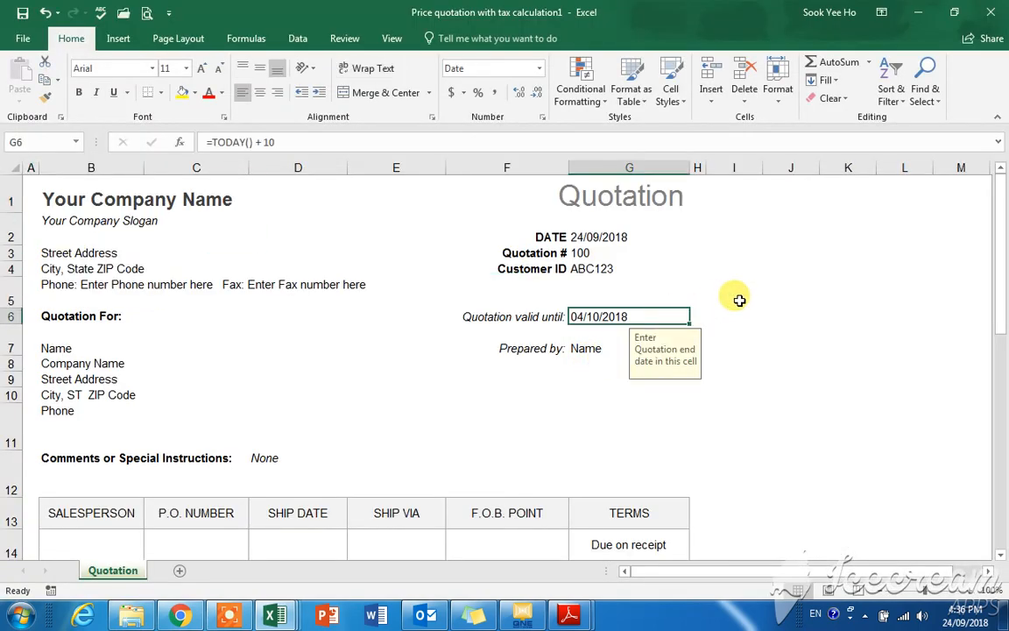
scroll("down", 3)
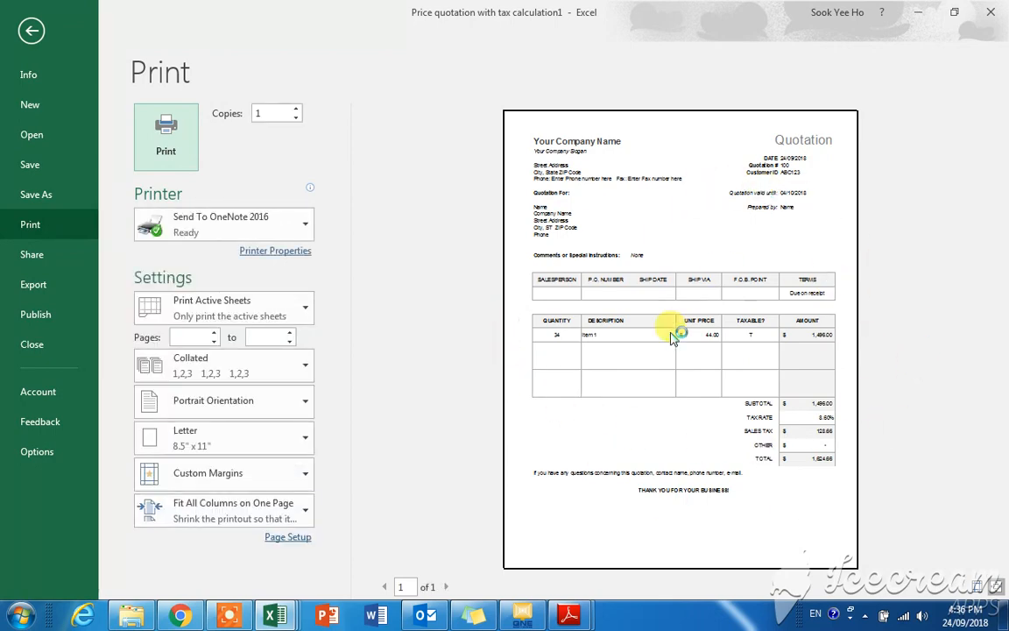
left_click(31, 31)
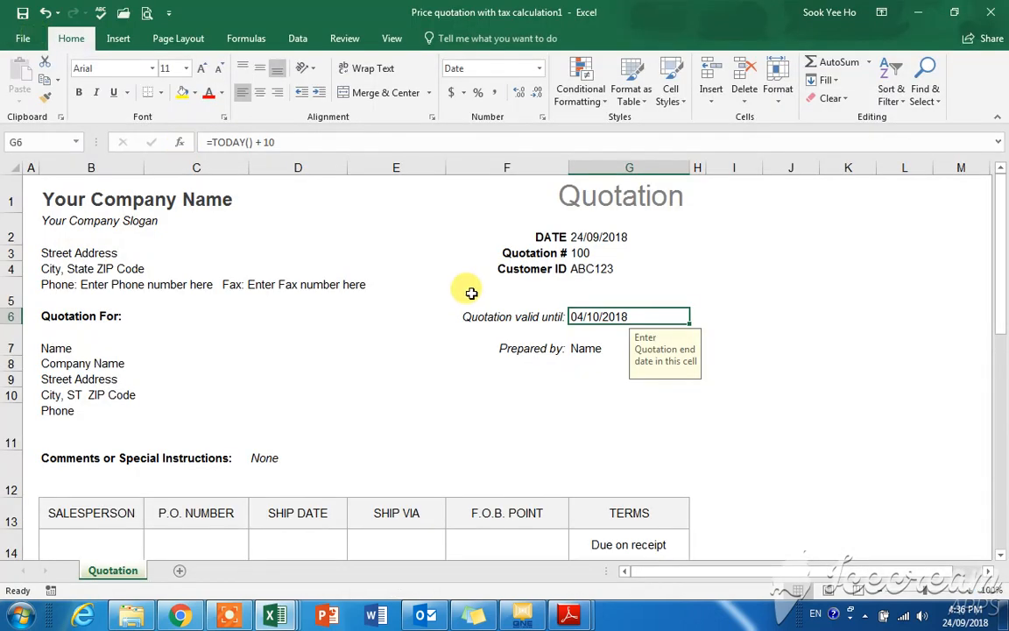
Step: Change the tax label in cell F24 from 'SALES TAX' to 'Service TAX'
scroll("down", 3)
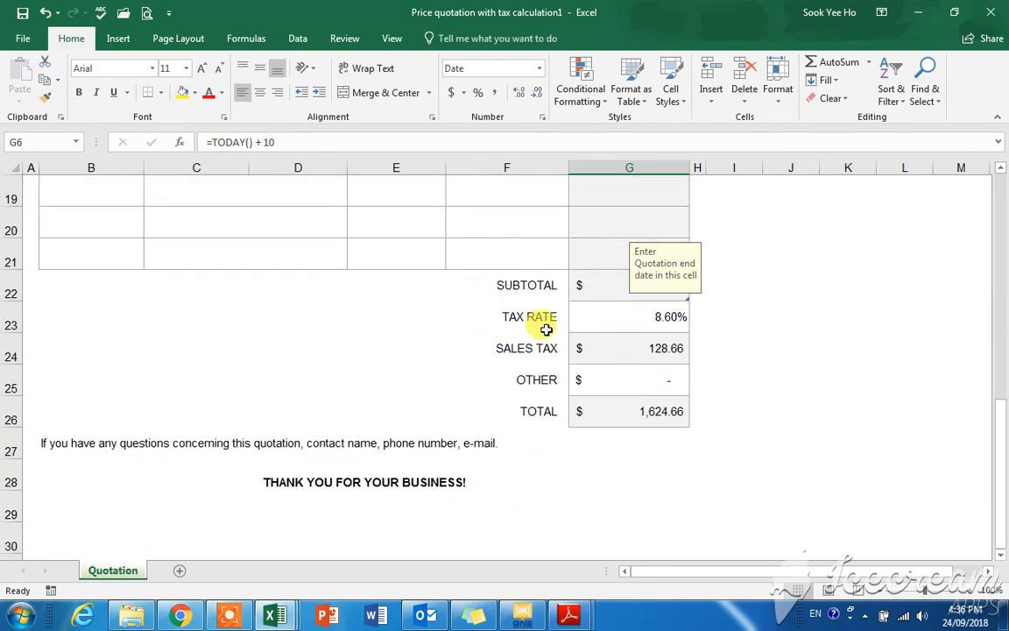
left_click(506, 348)
type("er")
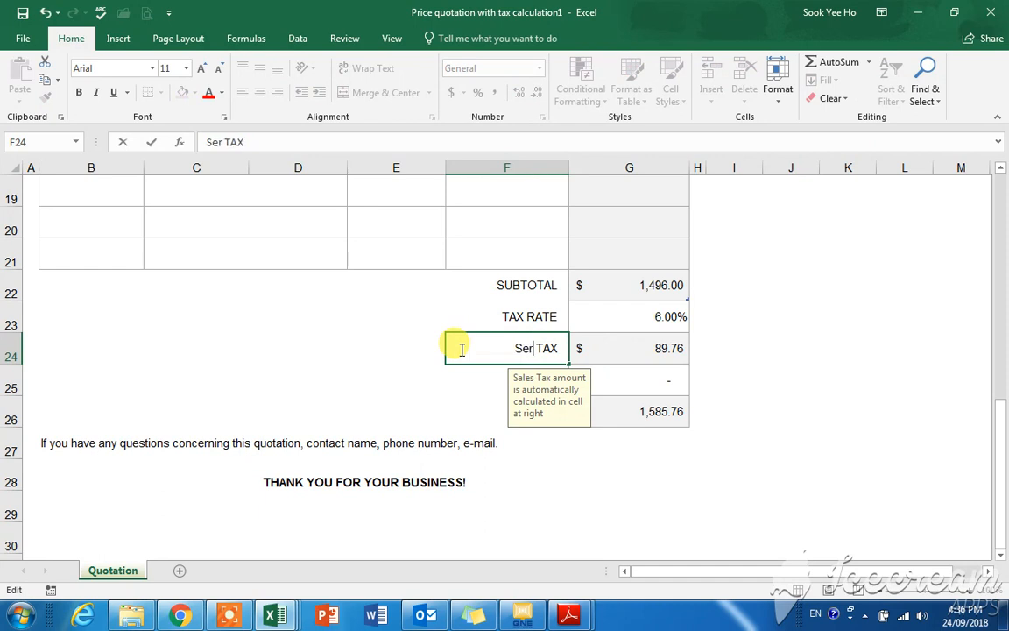
type("vice")
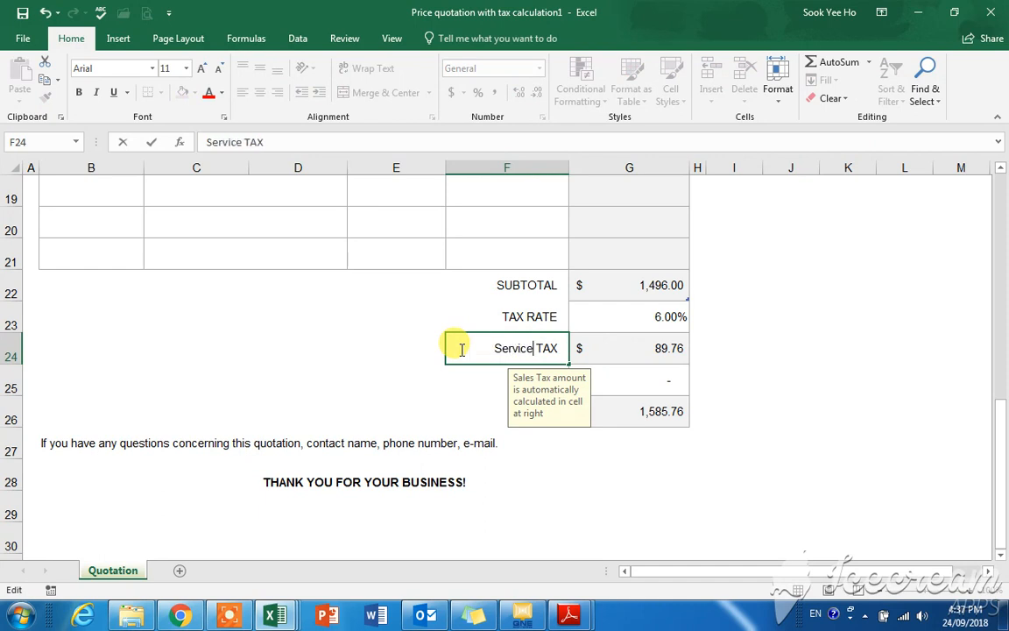
left_click(734, 379)
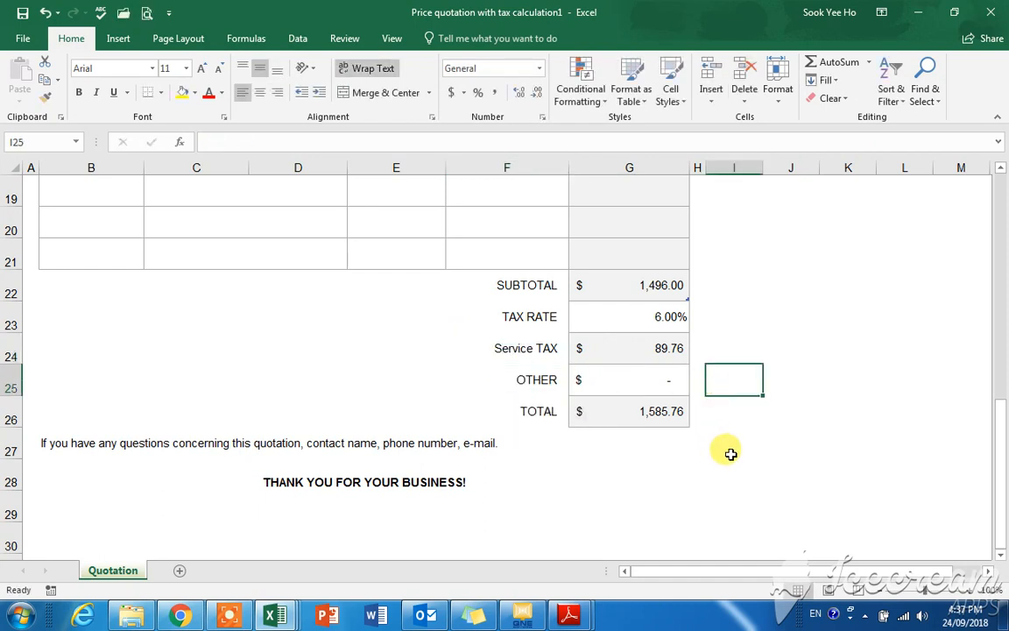
scroll("up", 3)
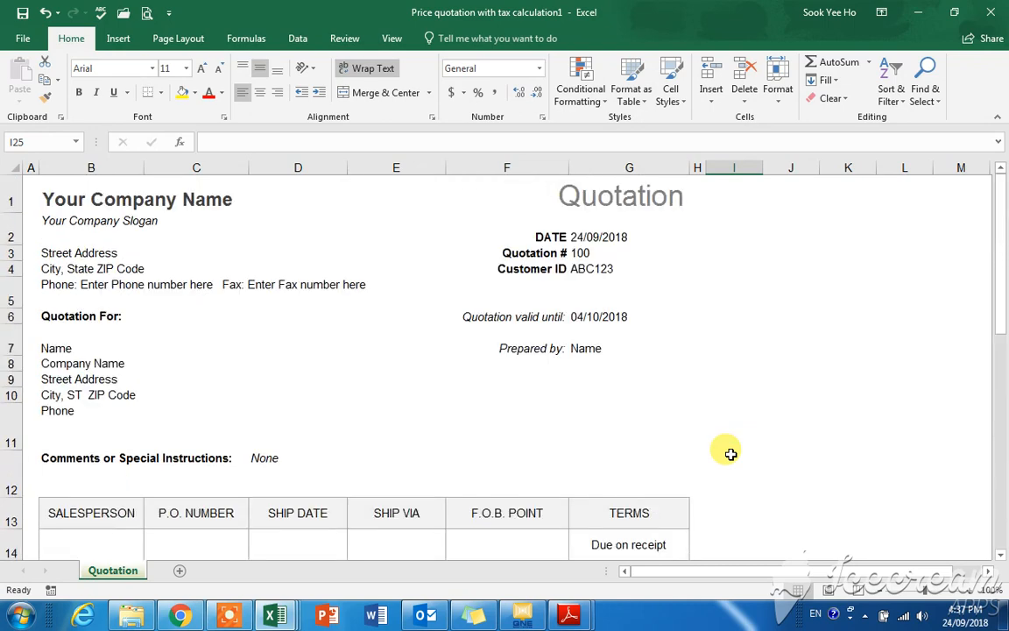